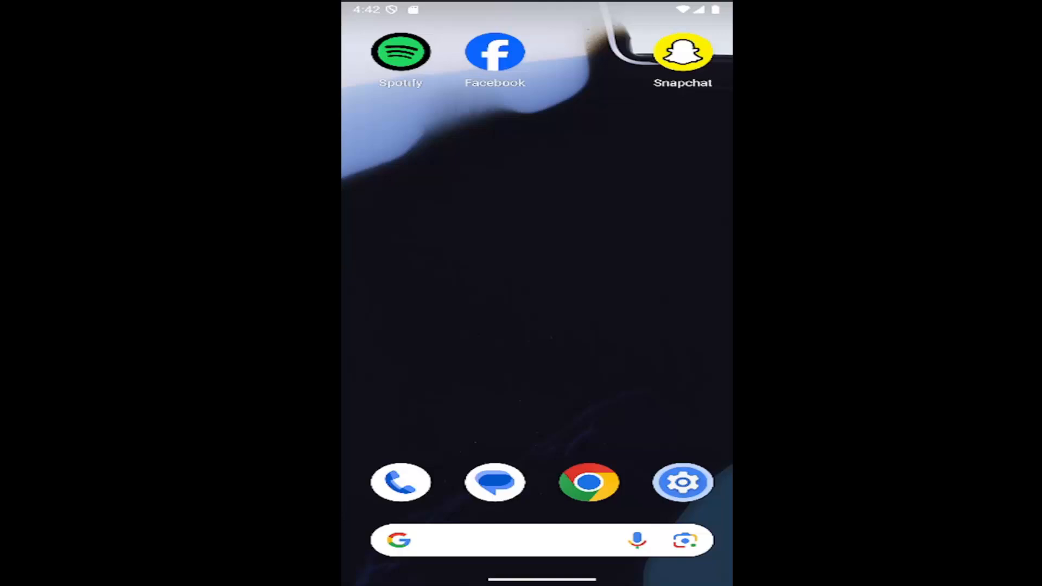
pyautogui.moveTo(627, 398)
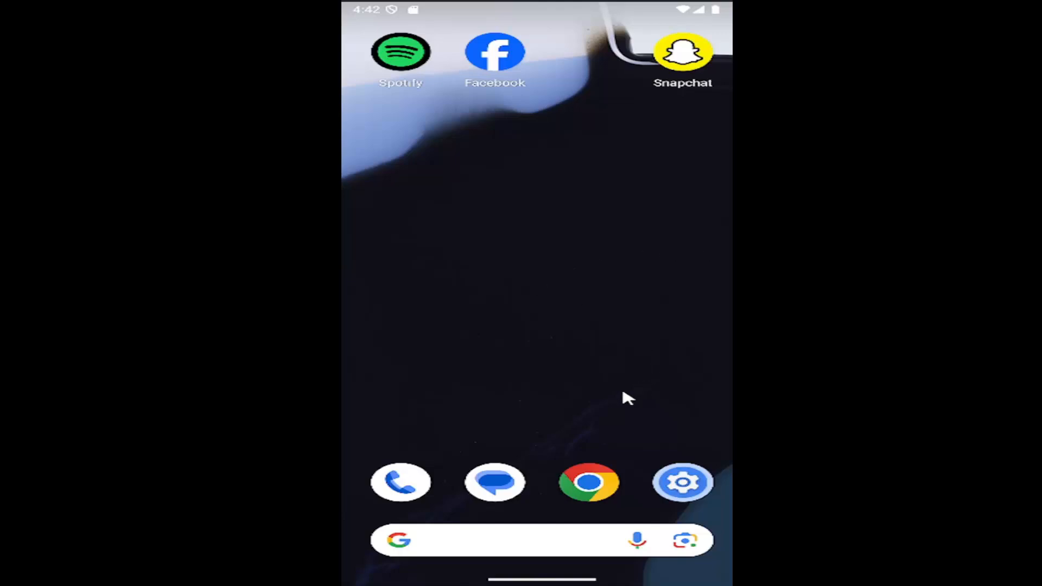
# Launch Settings from the app drawer and go to Apps.
pyautogui.scroll(3)
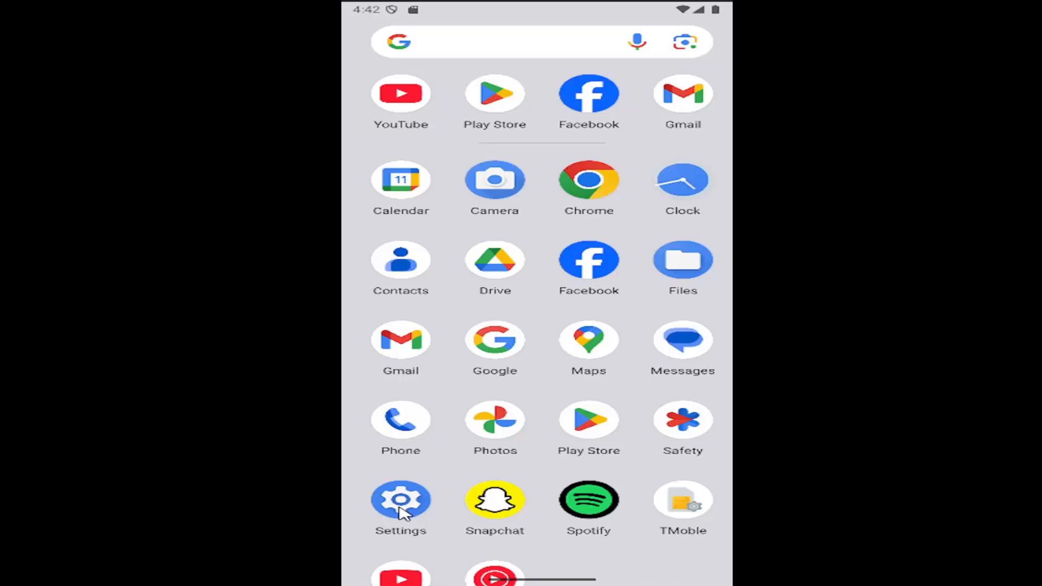
pyautogui.click(400, 499)
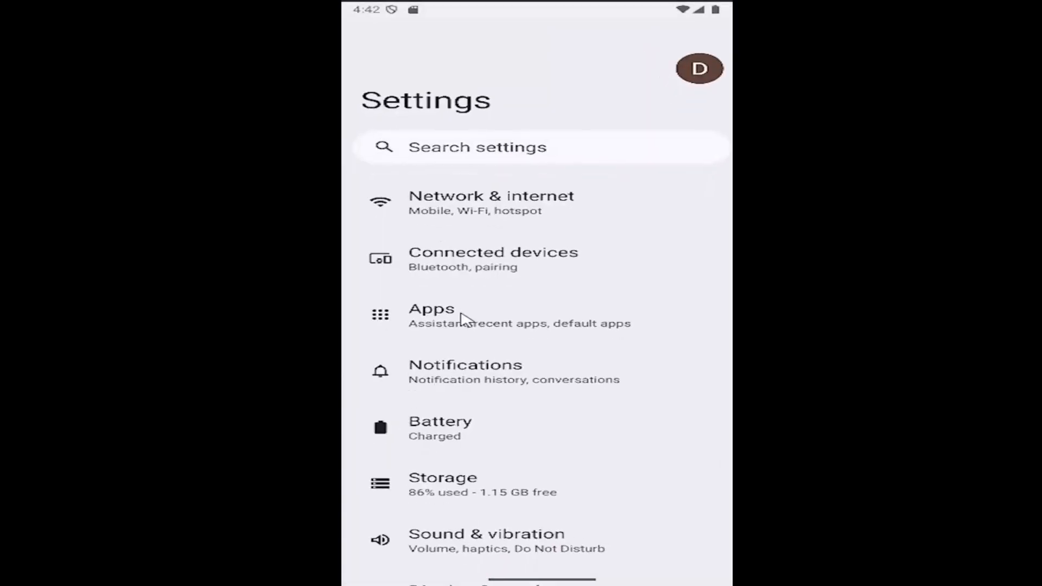
pyautogui.click(431, 315)
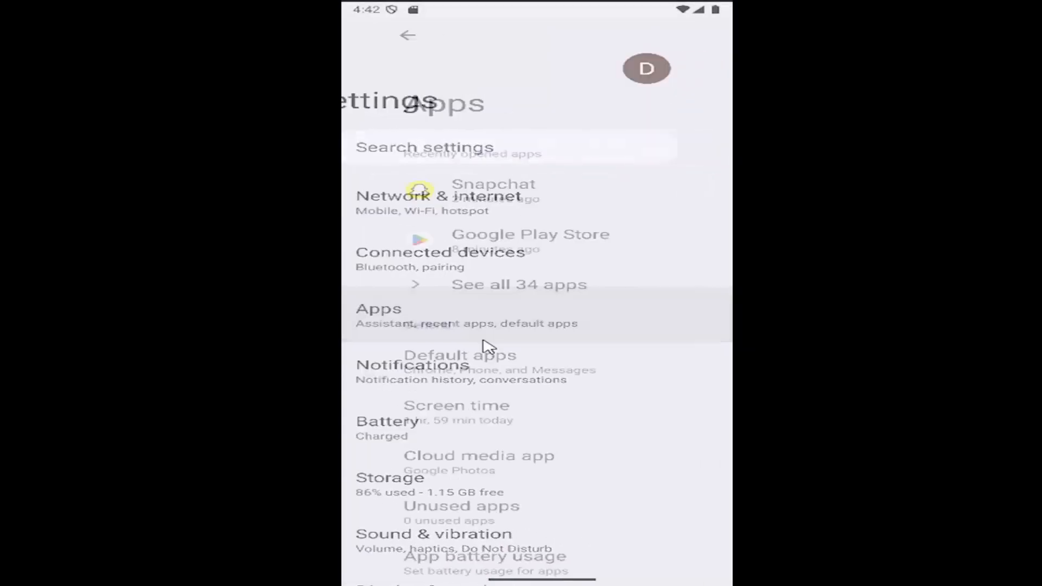
pyautogui.click(378, 308)
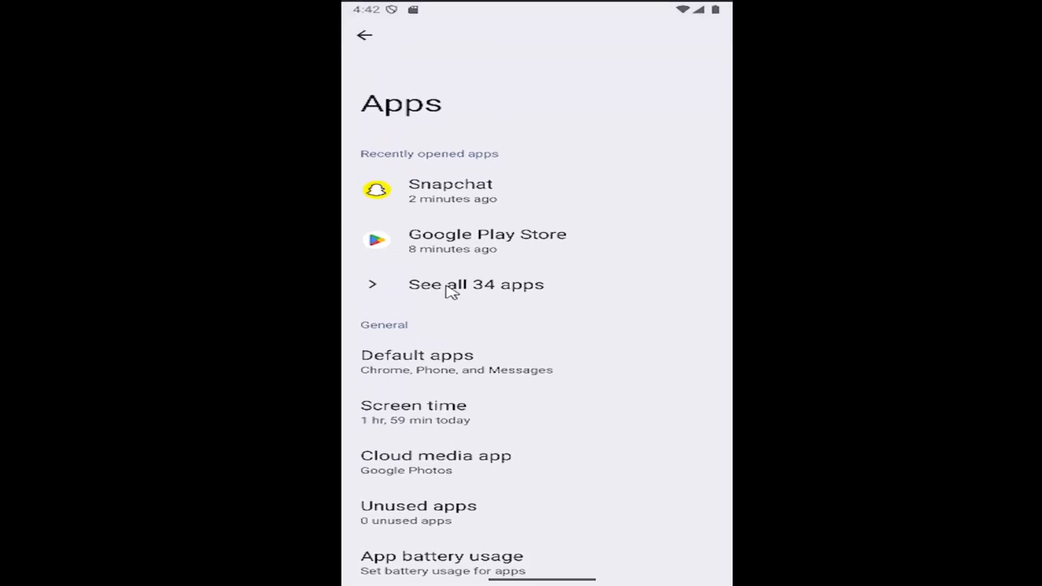
# Open Snapchat from the full list of 34 apps and scroll to Advanced.
pyautogui.click(476, 284)
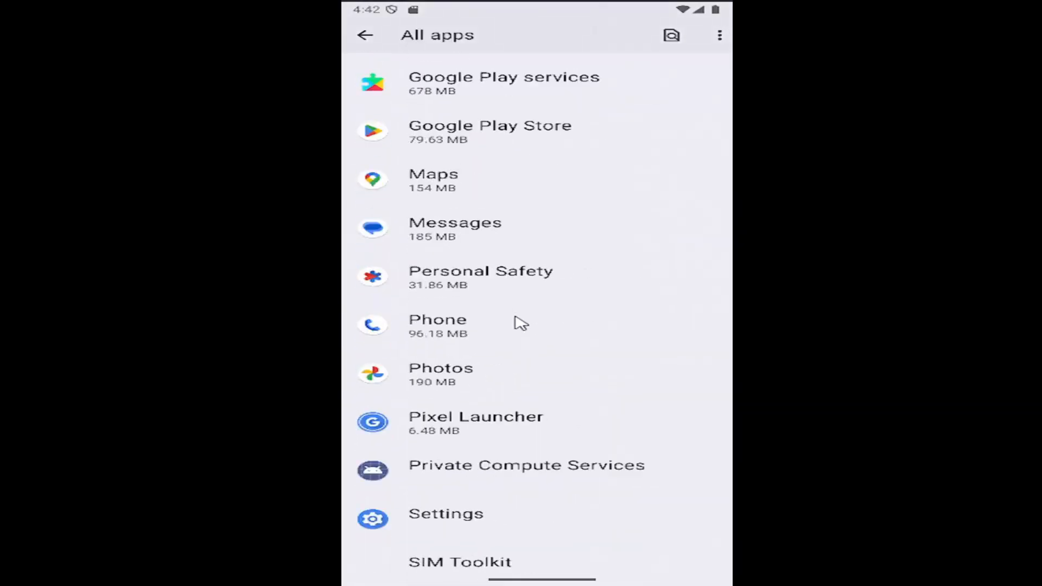
pyautogui.scroll(-3)
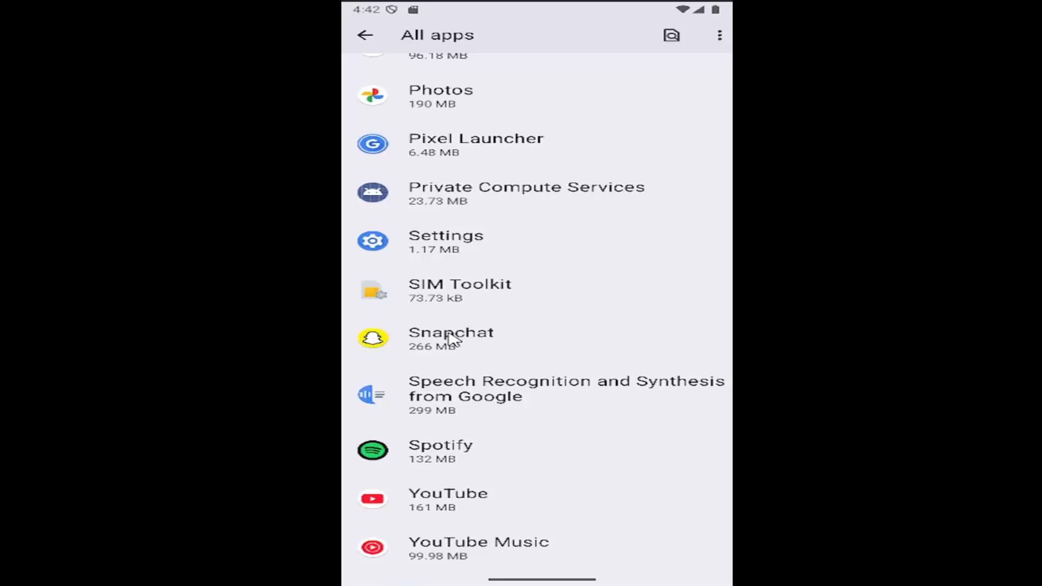
pyautogui.click(451, 332)
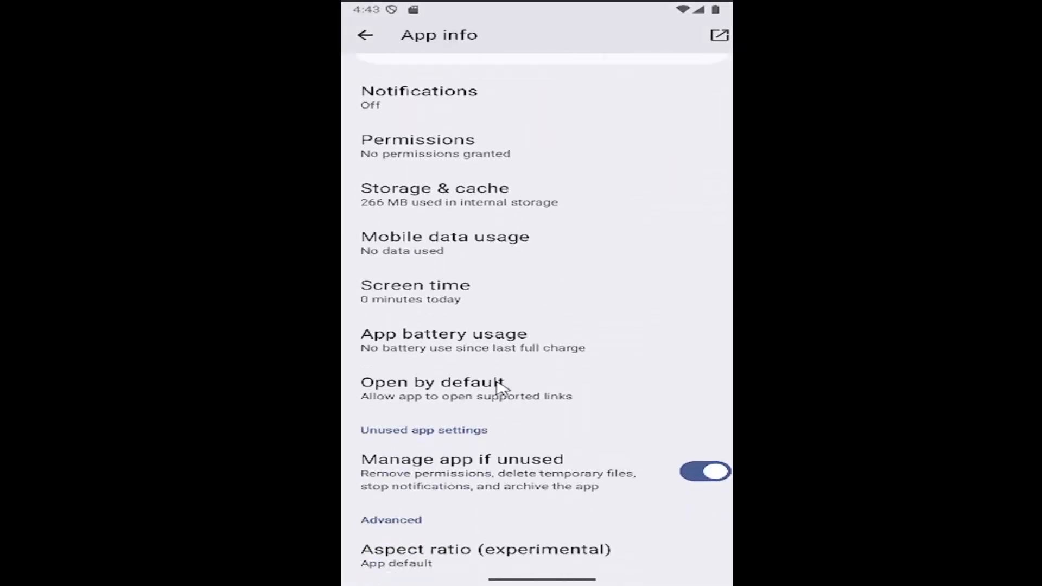
pyautogui.scroll(-3)
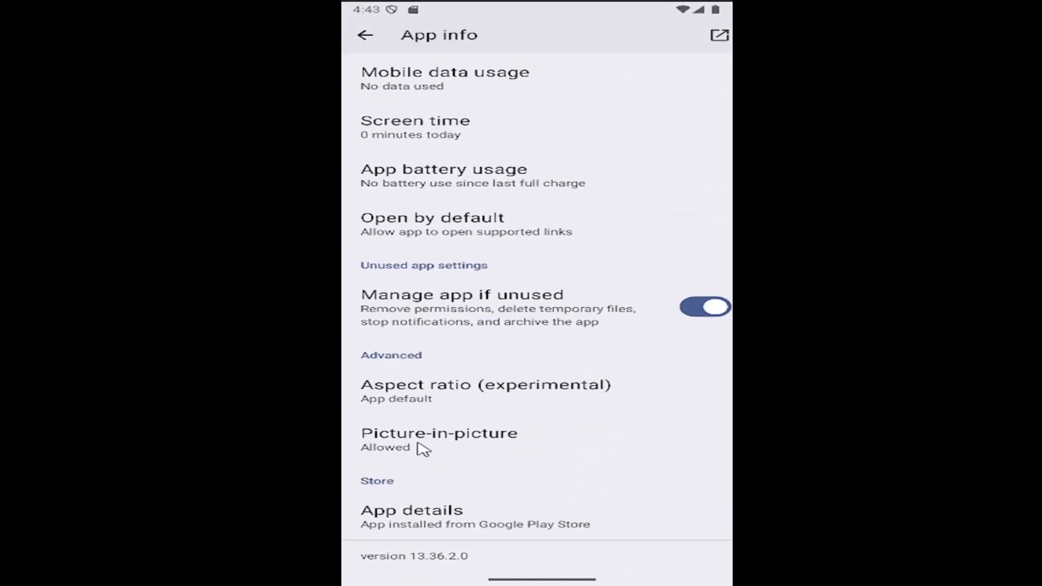
# Toggle Snapchat's 'Allow picture-in-picture' off and back on, then return to All apps.
pyautogui.click(438, 432)
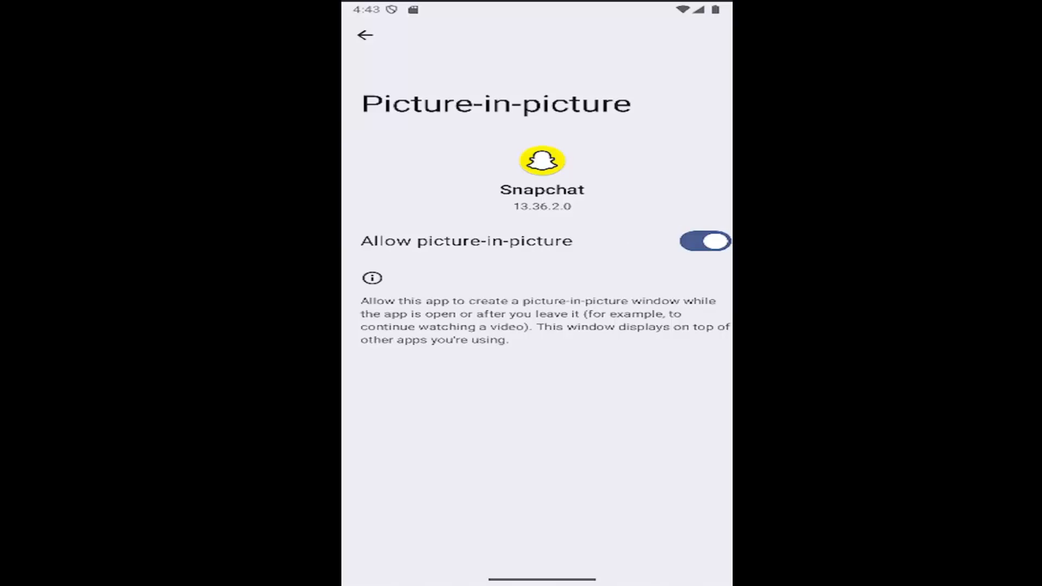
pyautogui.click(703, 240)
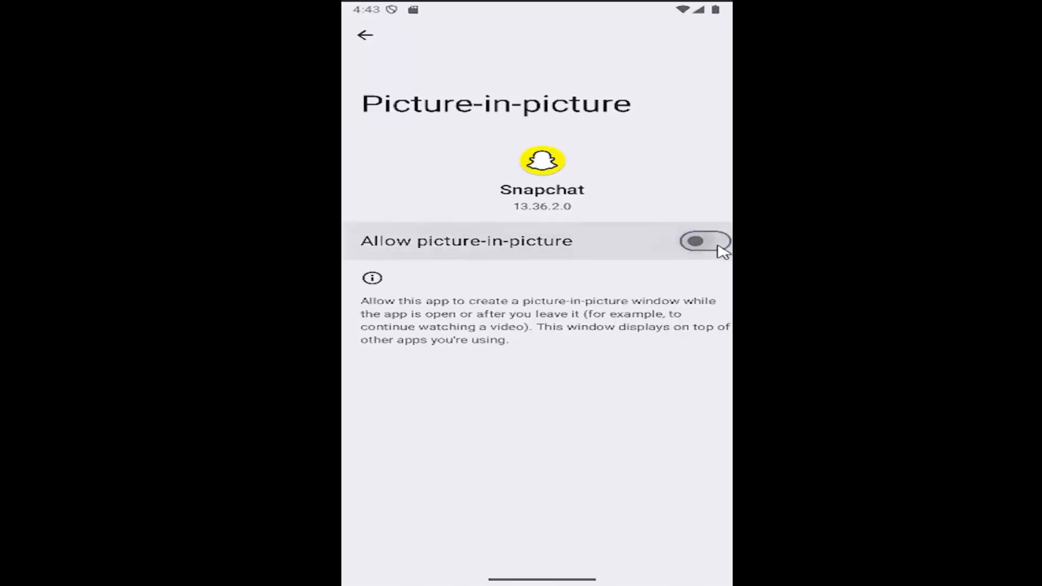
pyautogui.click(704, 241)
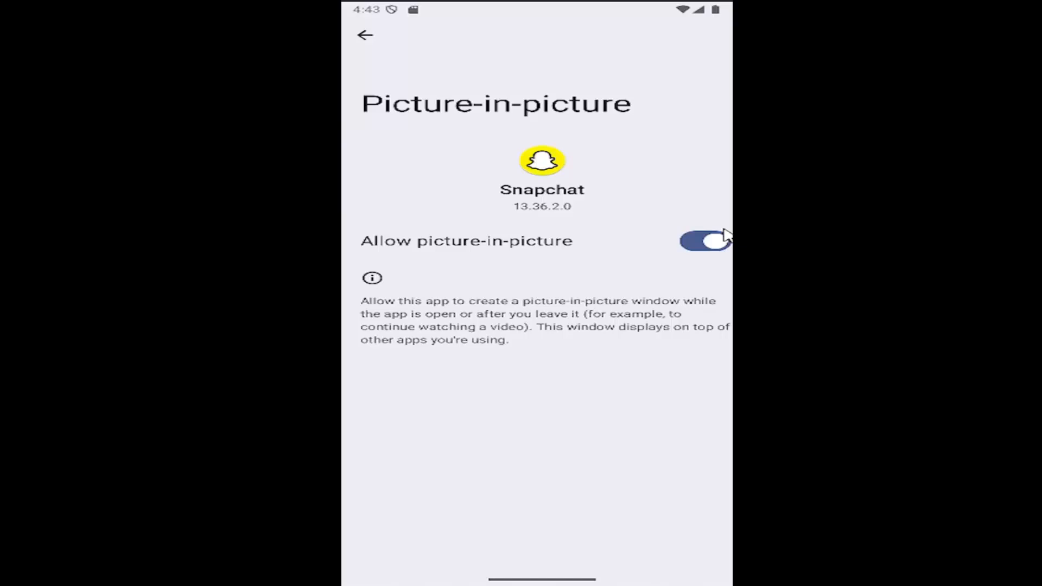
pyautogui.moveTo(430, 264)
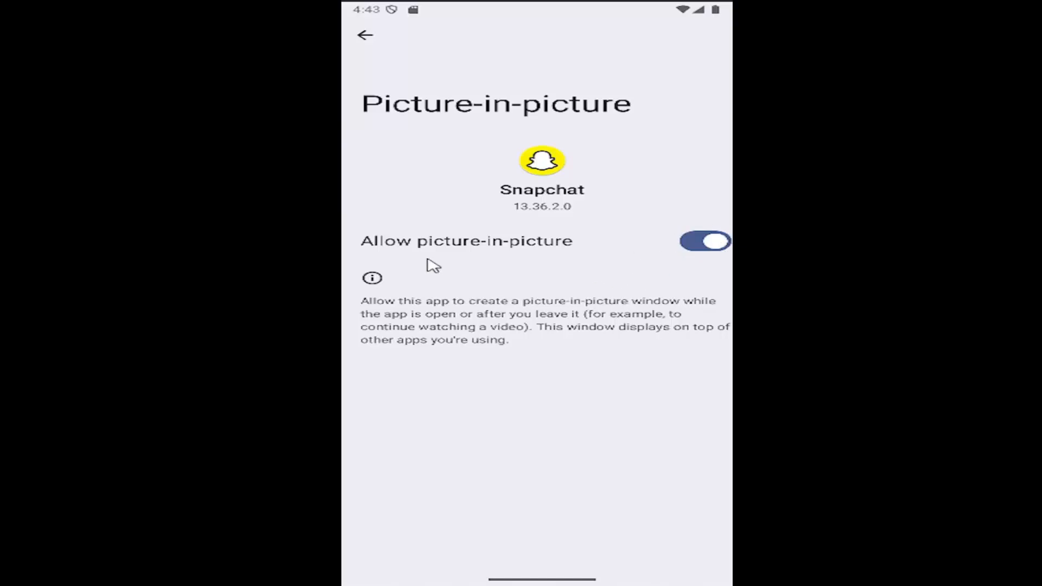
pyautogui.moveTo(542, 321)
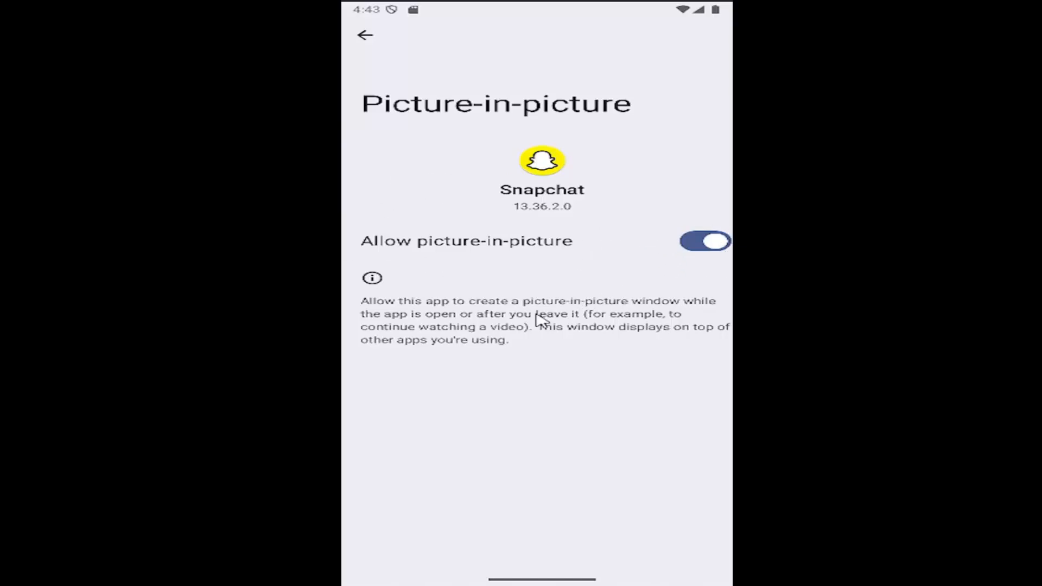
pyautogui.click(364, 34)
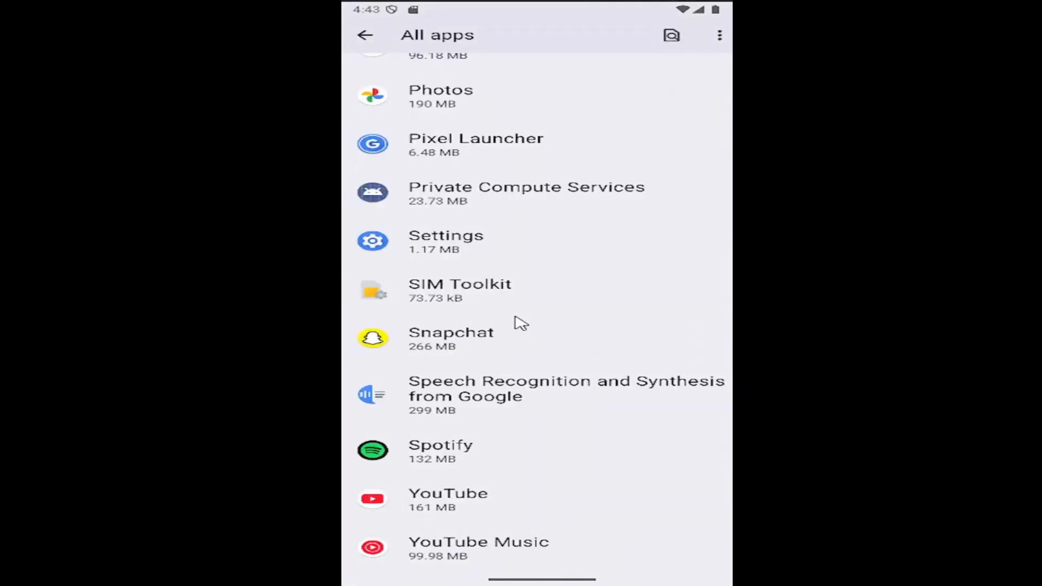